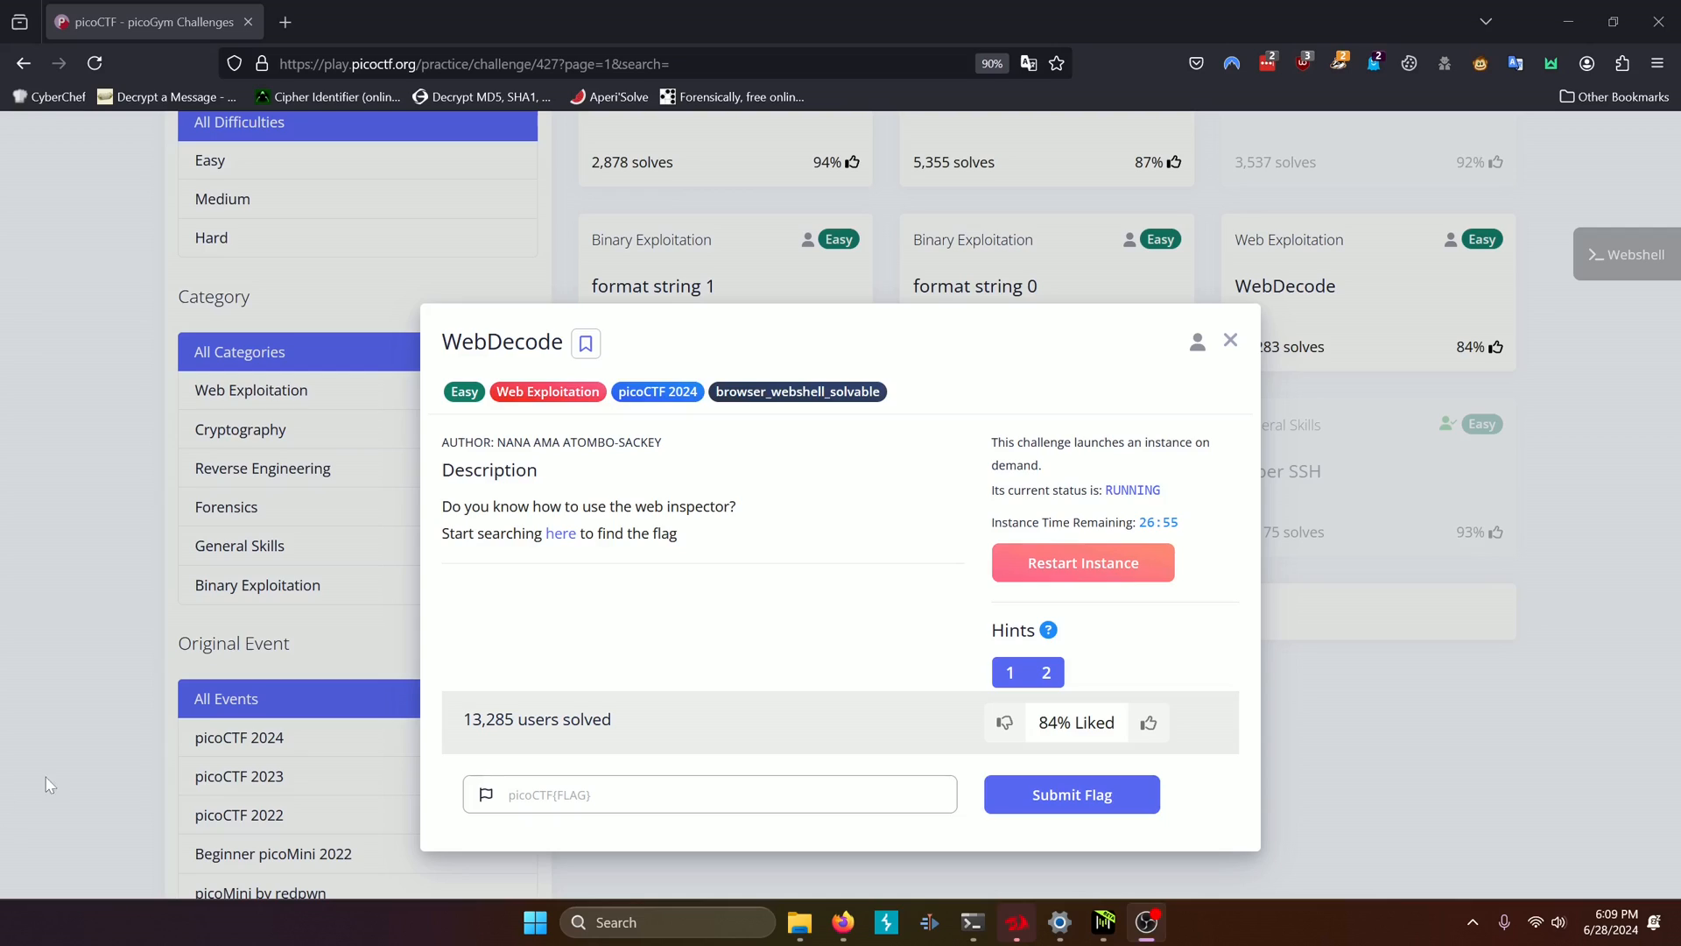
mouse_move(435, 717)
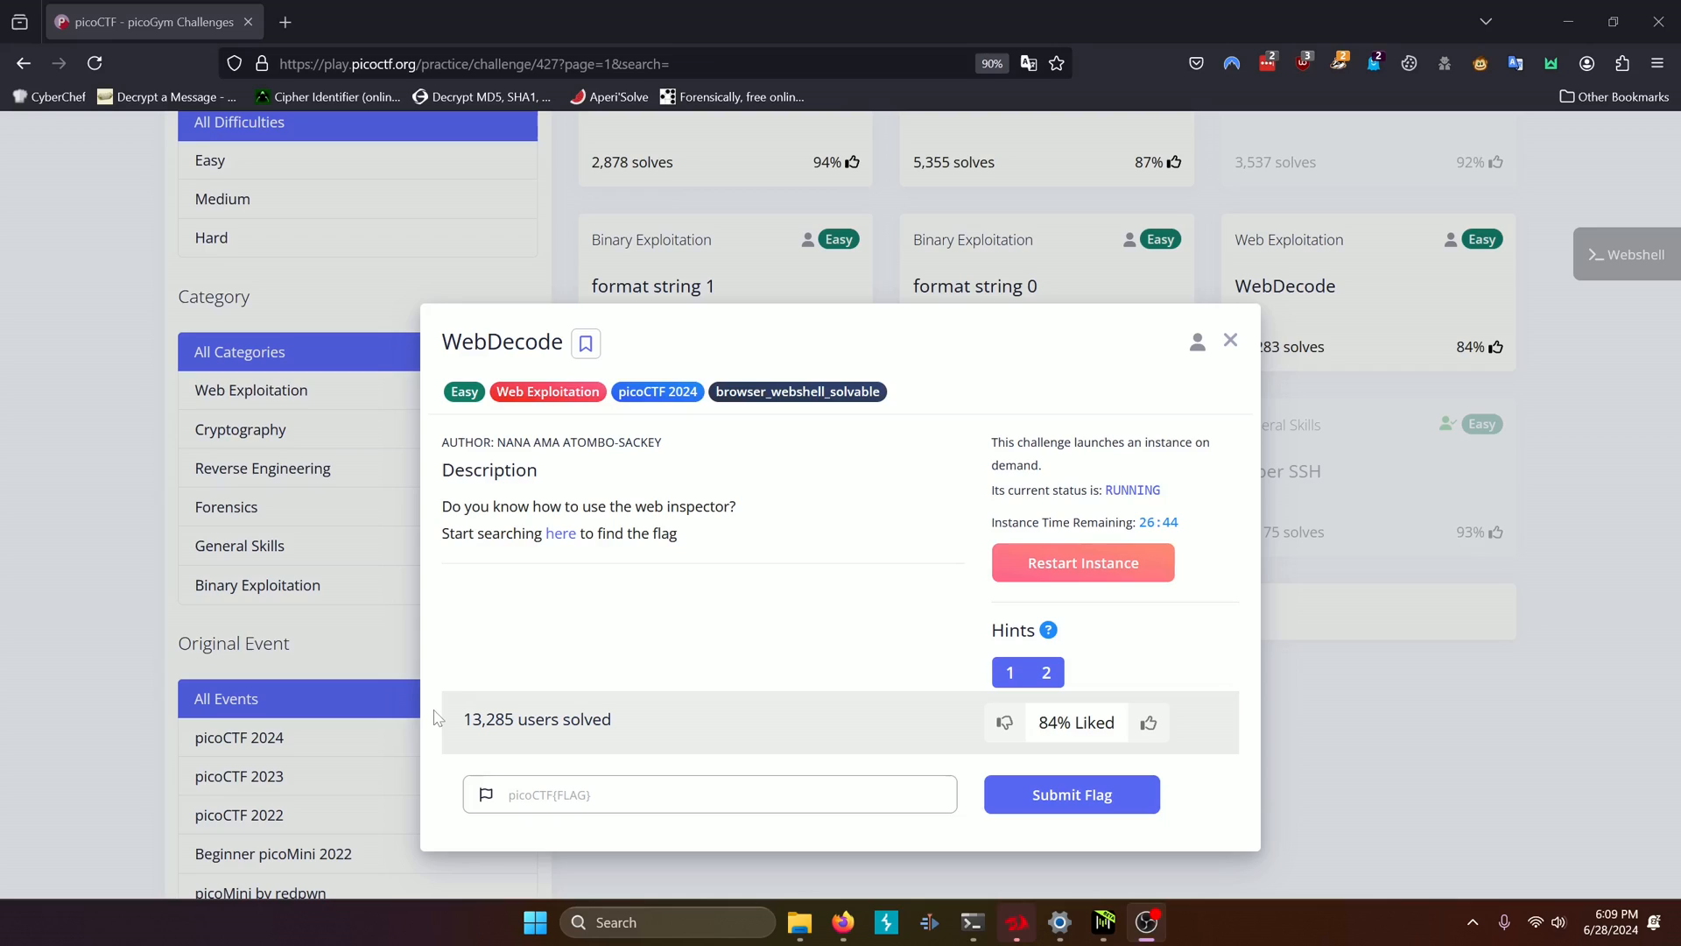
mouse_move(544, 505)
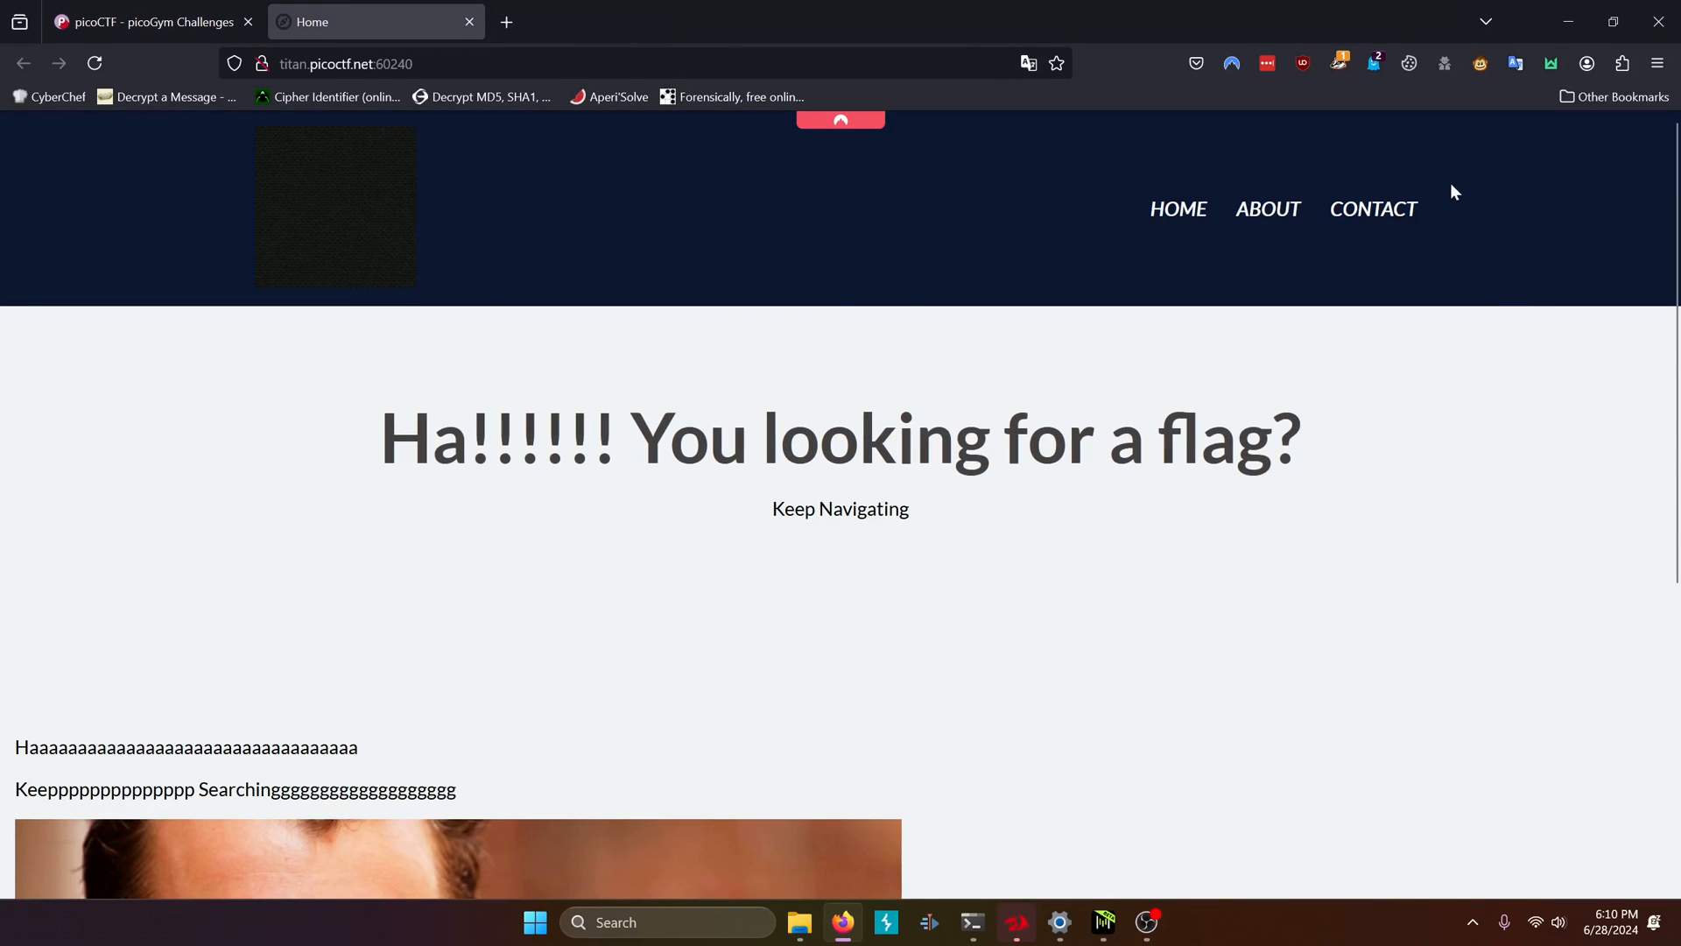
mouse_move(940, 274)
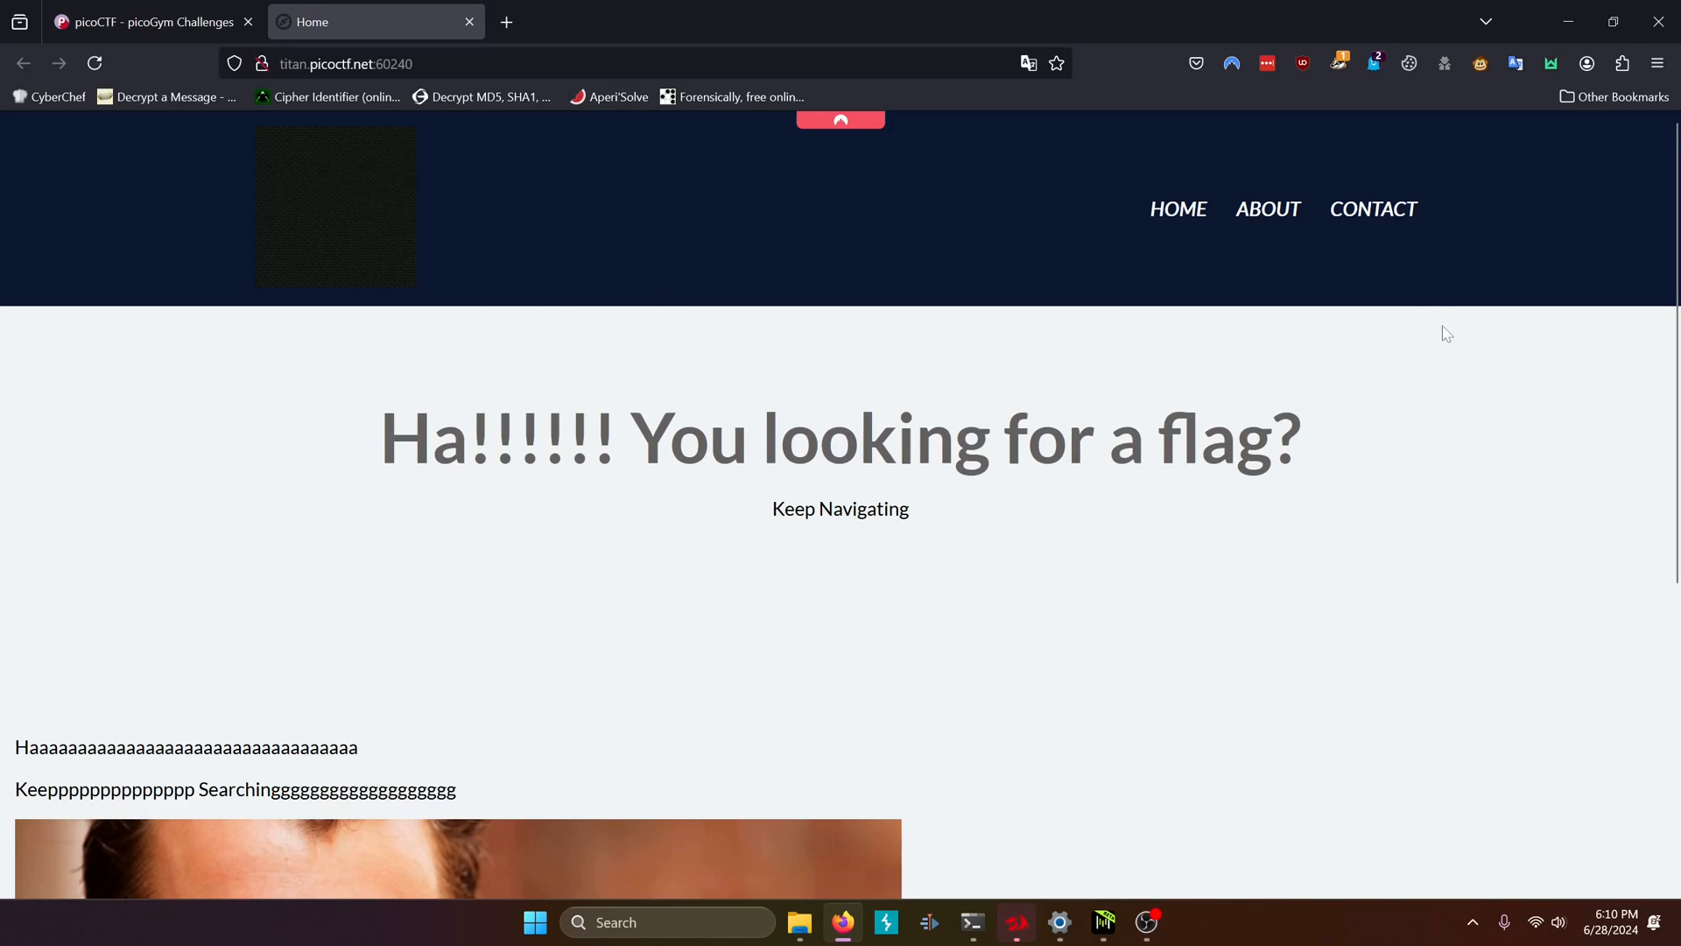
Go to the challenge site's About page and bring up its page context menu.
left_click(1267, 209)
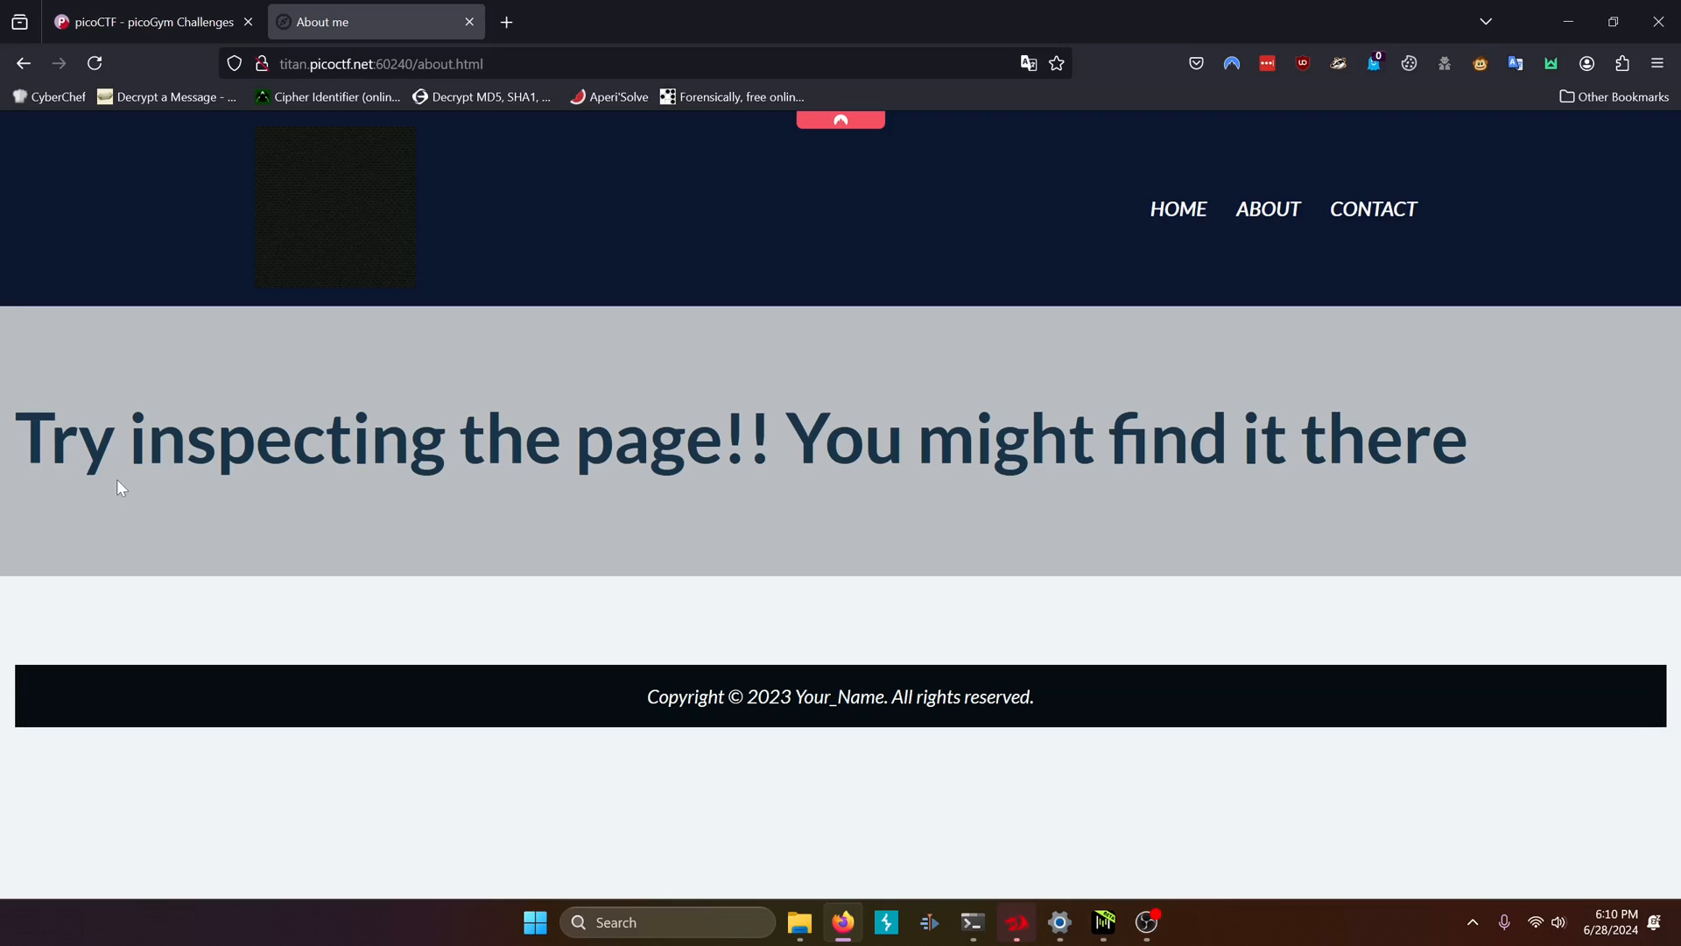
mouse_move(821, 534)
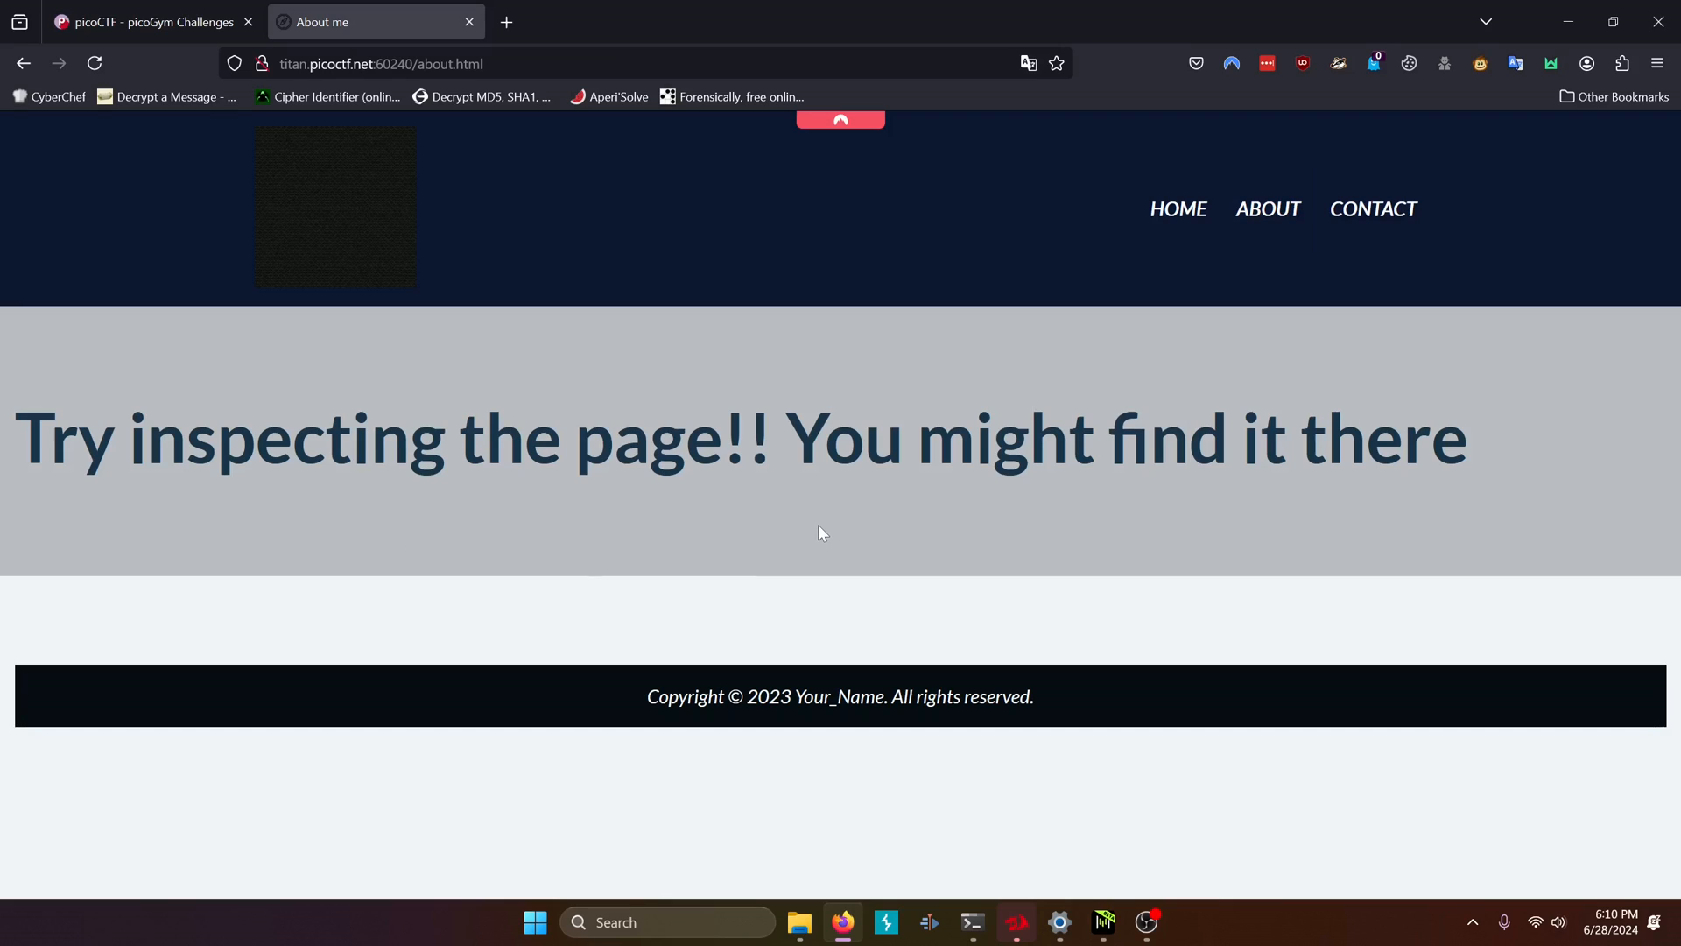
mouse_move(790, 505)
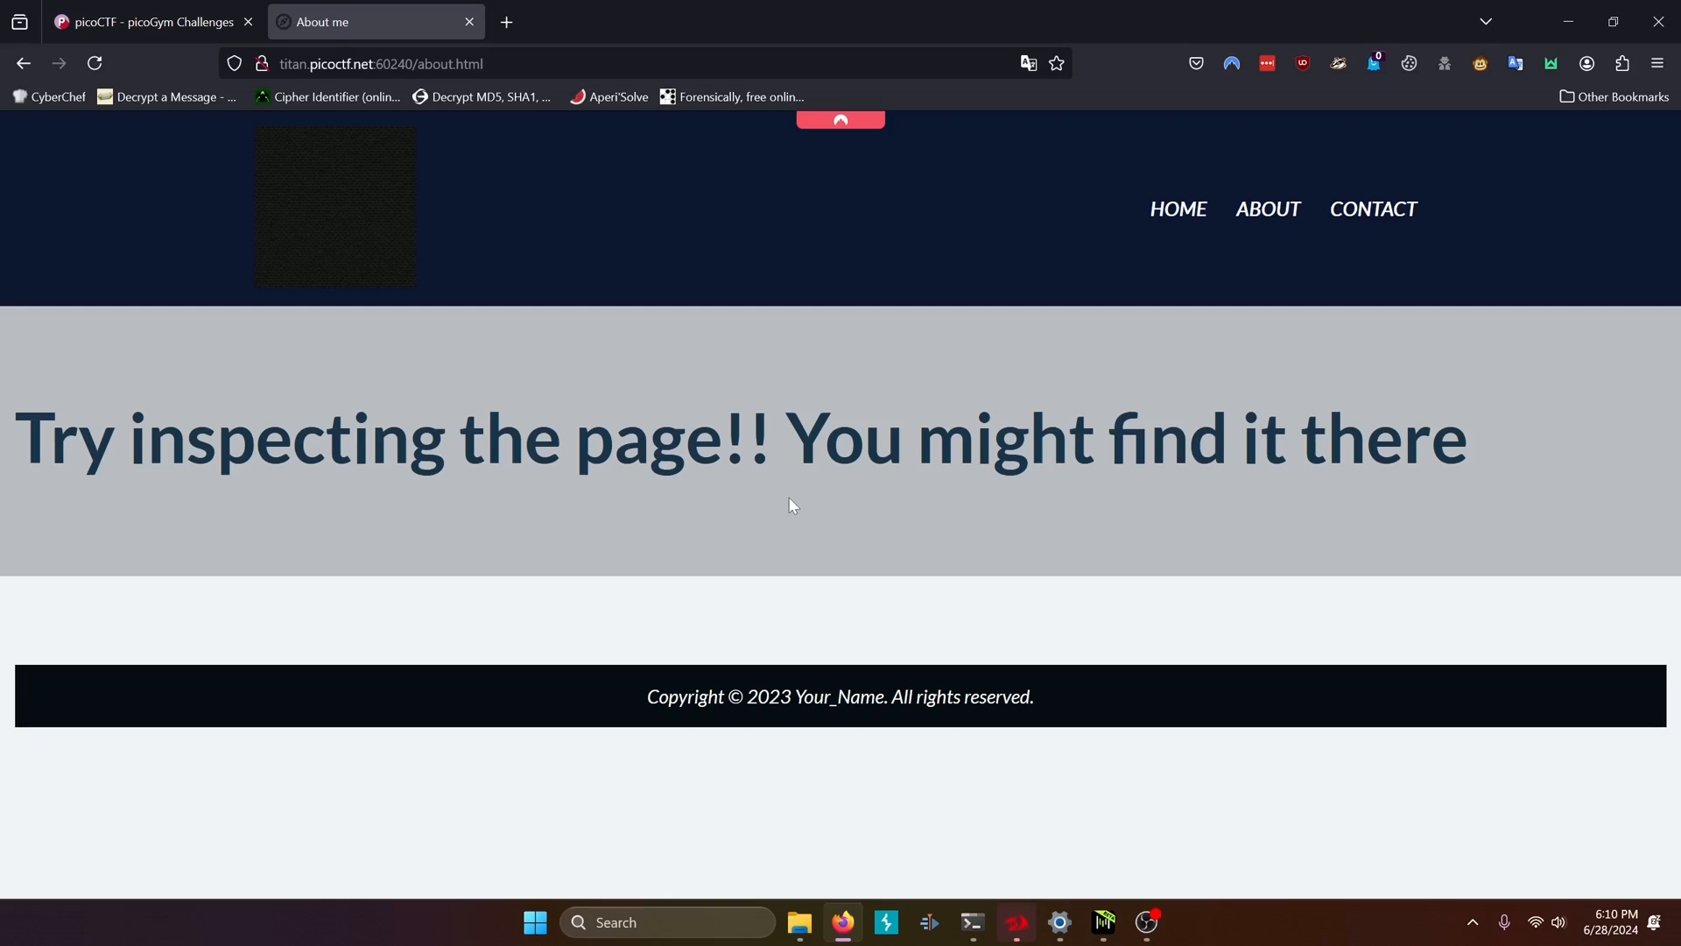
right_click(791, 506)
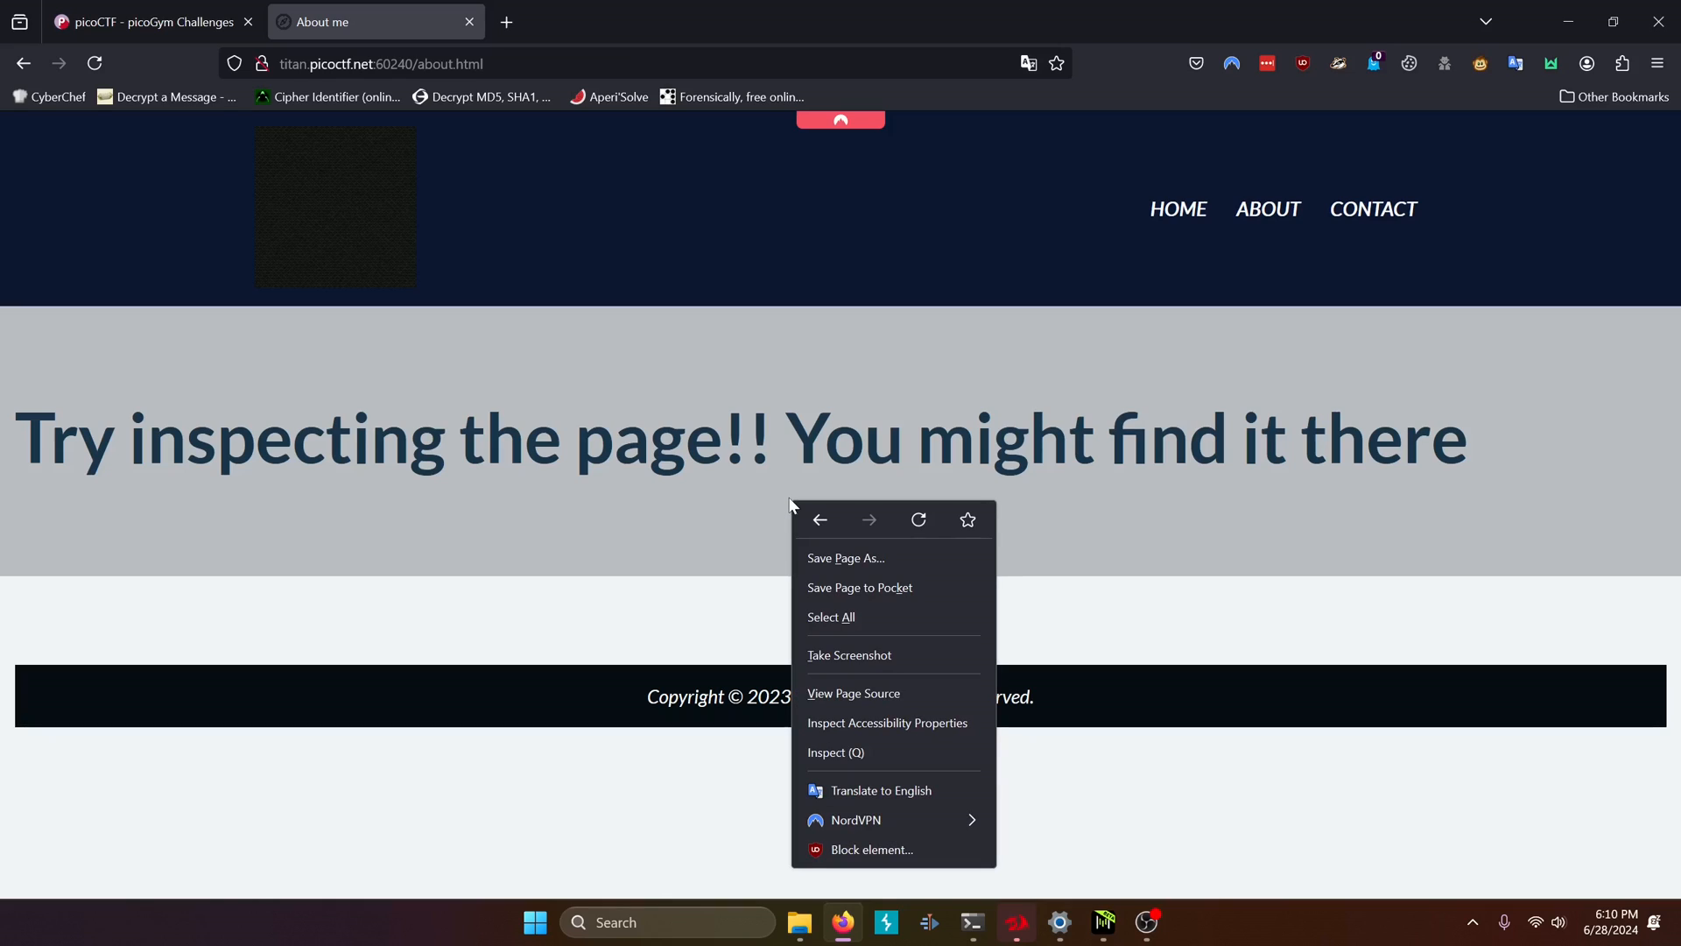
mouse_move(836, 751)
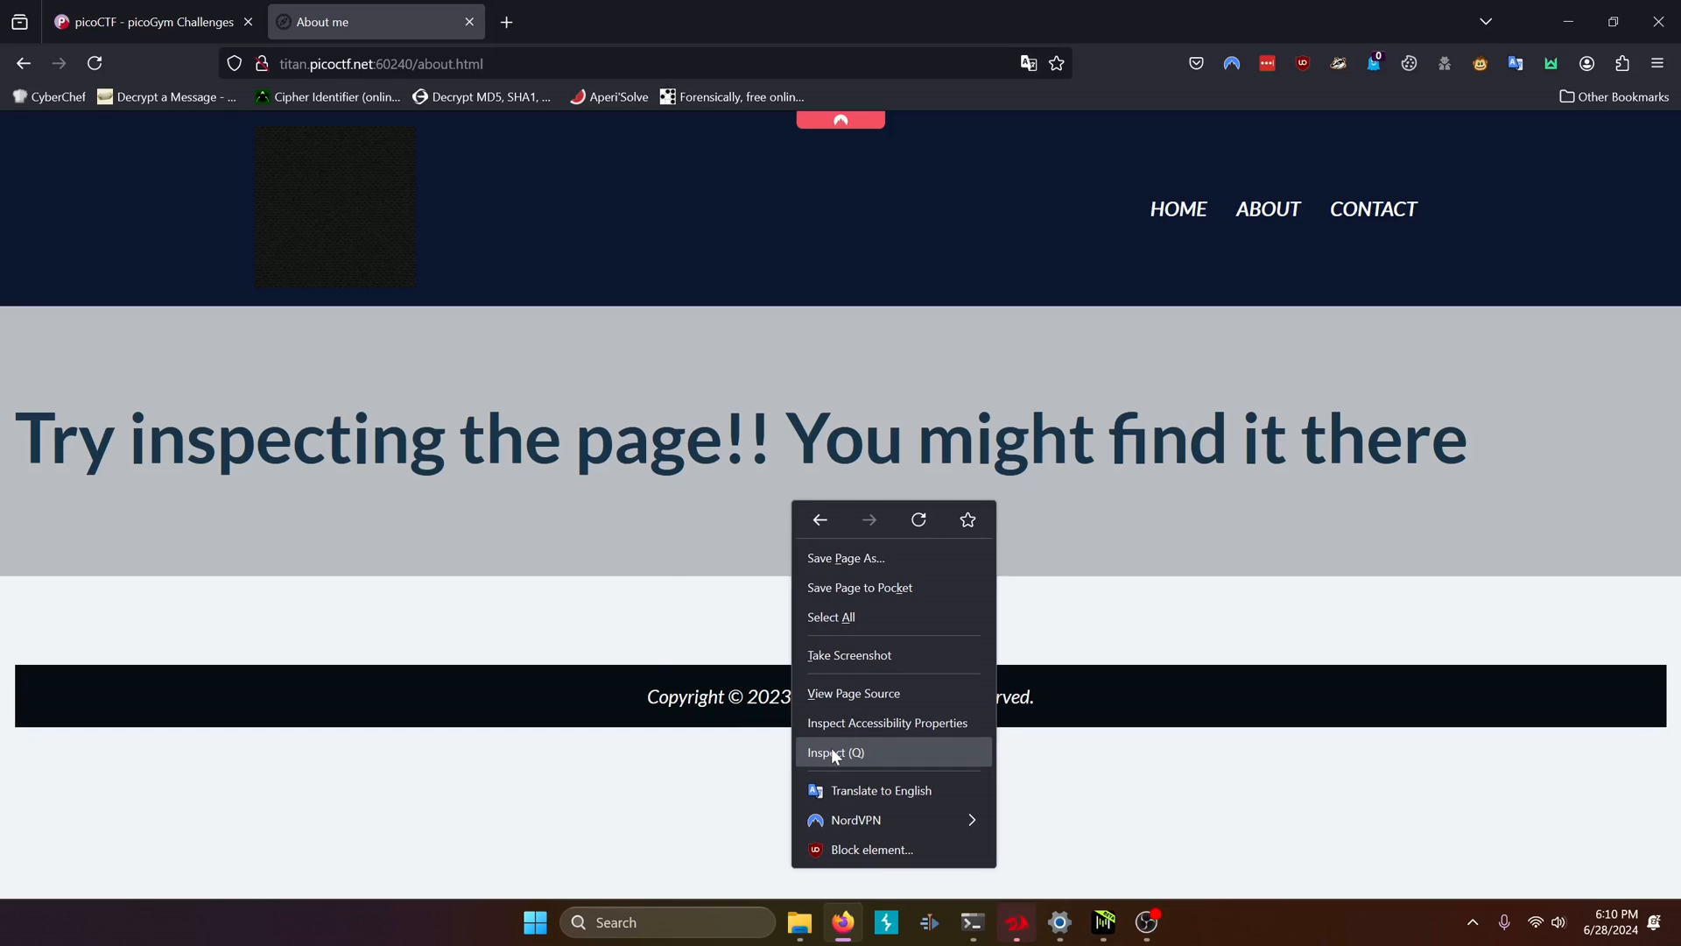
Inspect the About page and copy the section's encoded notify_true attribute value.
left_click(835, 752)
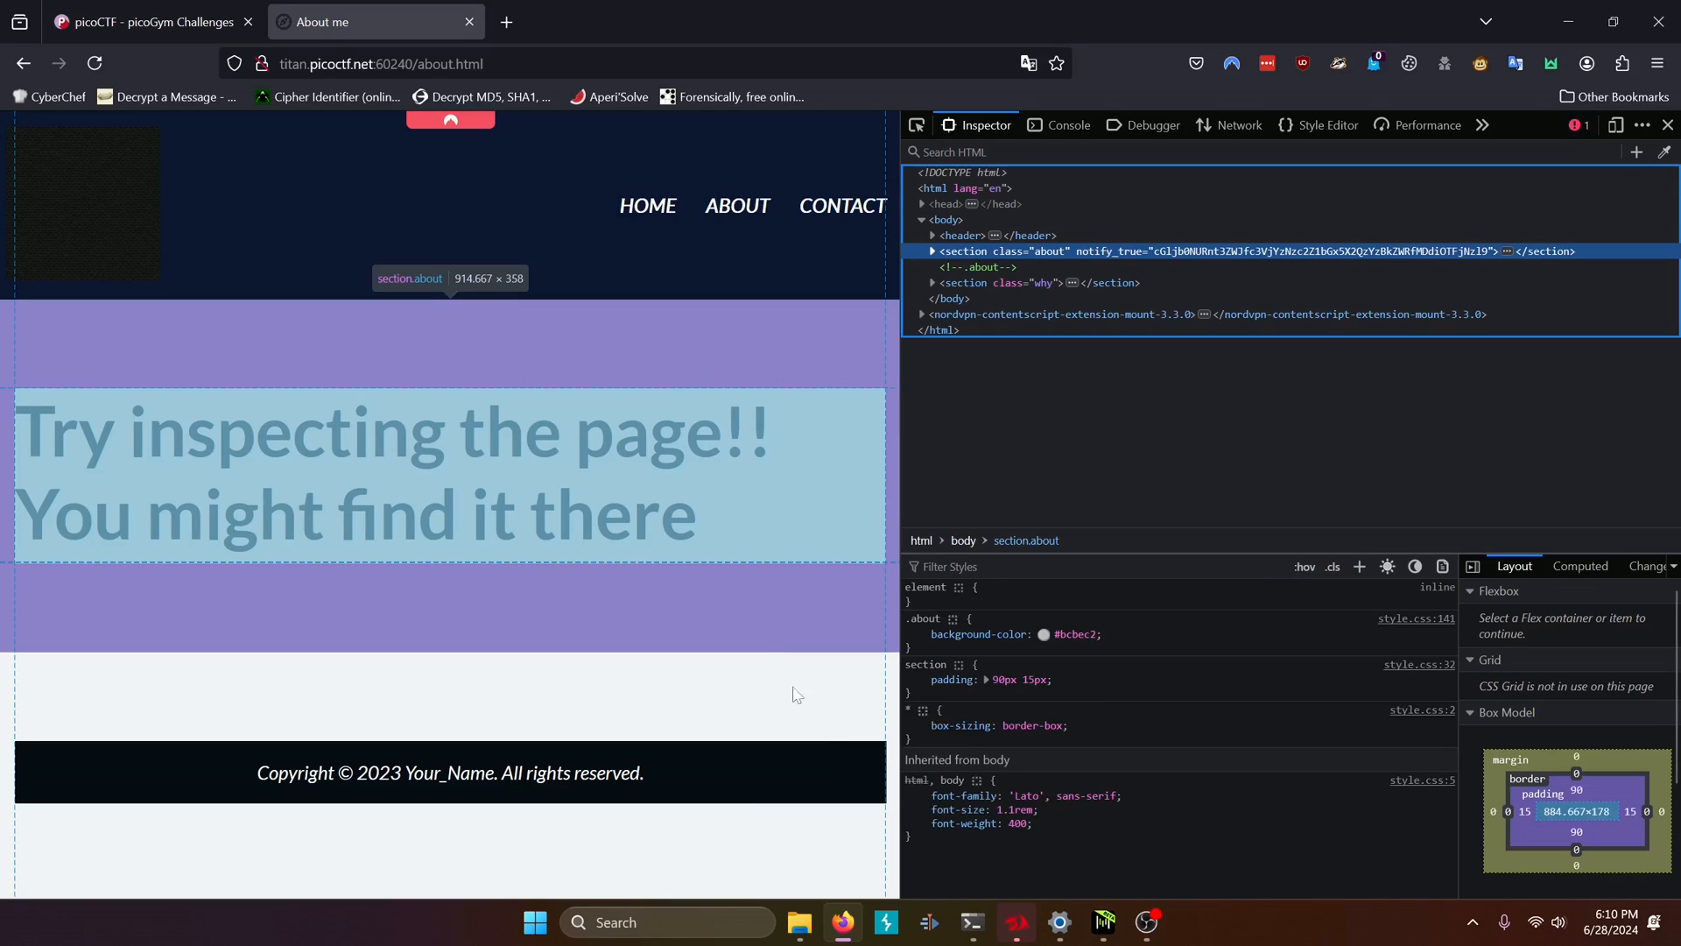
mouse_move(625, 567)
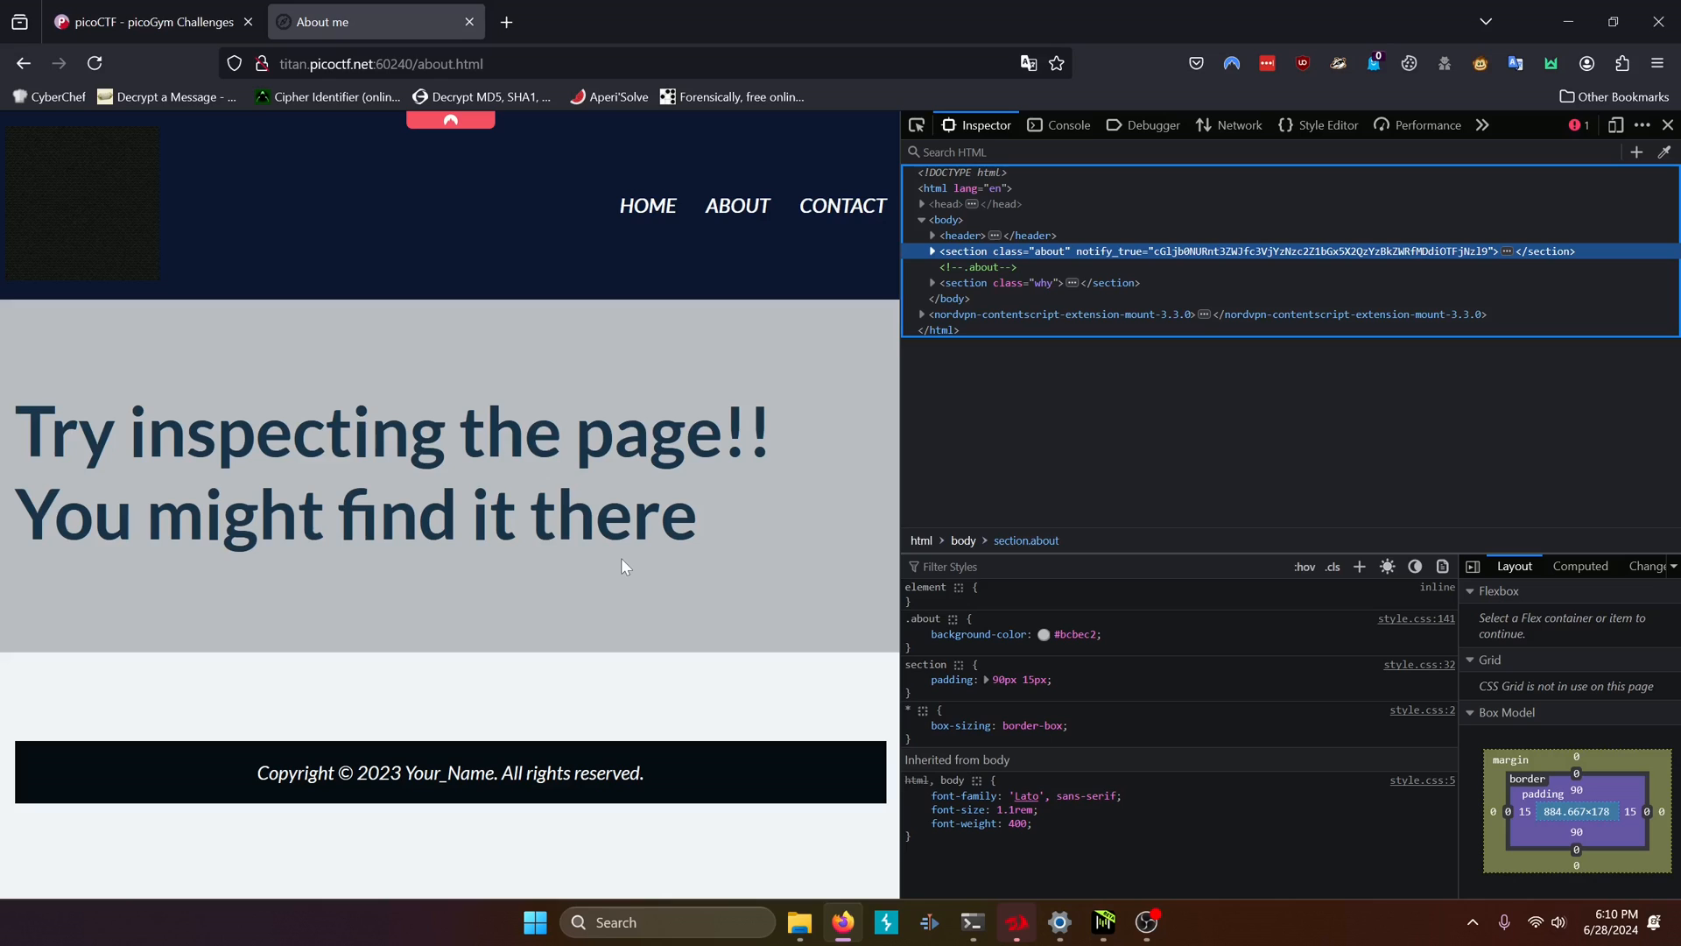
mouse_move(759, 516)
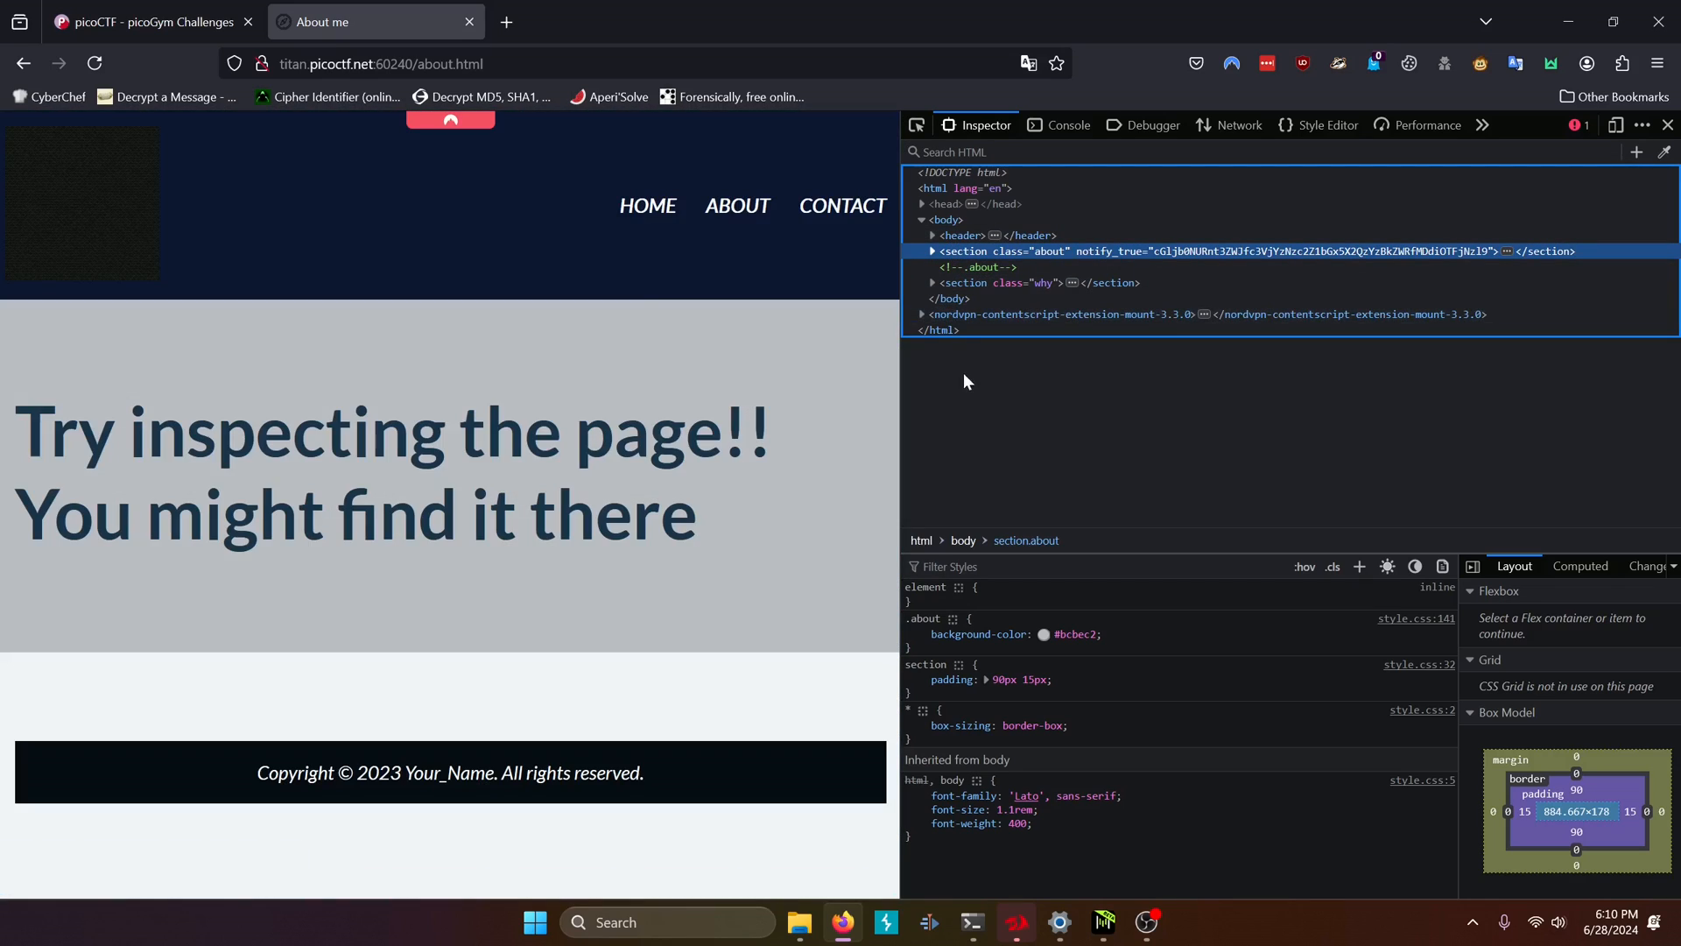
mouse_move(931, 251)
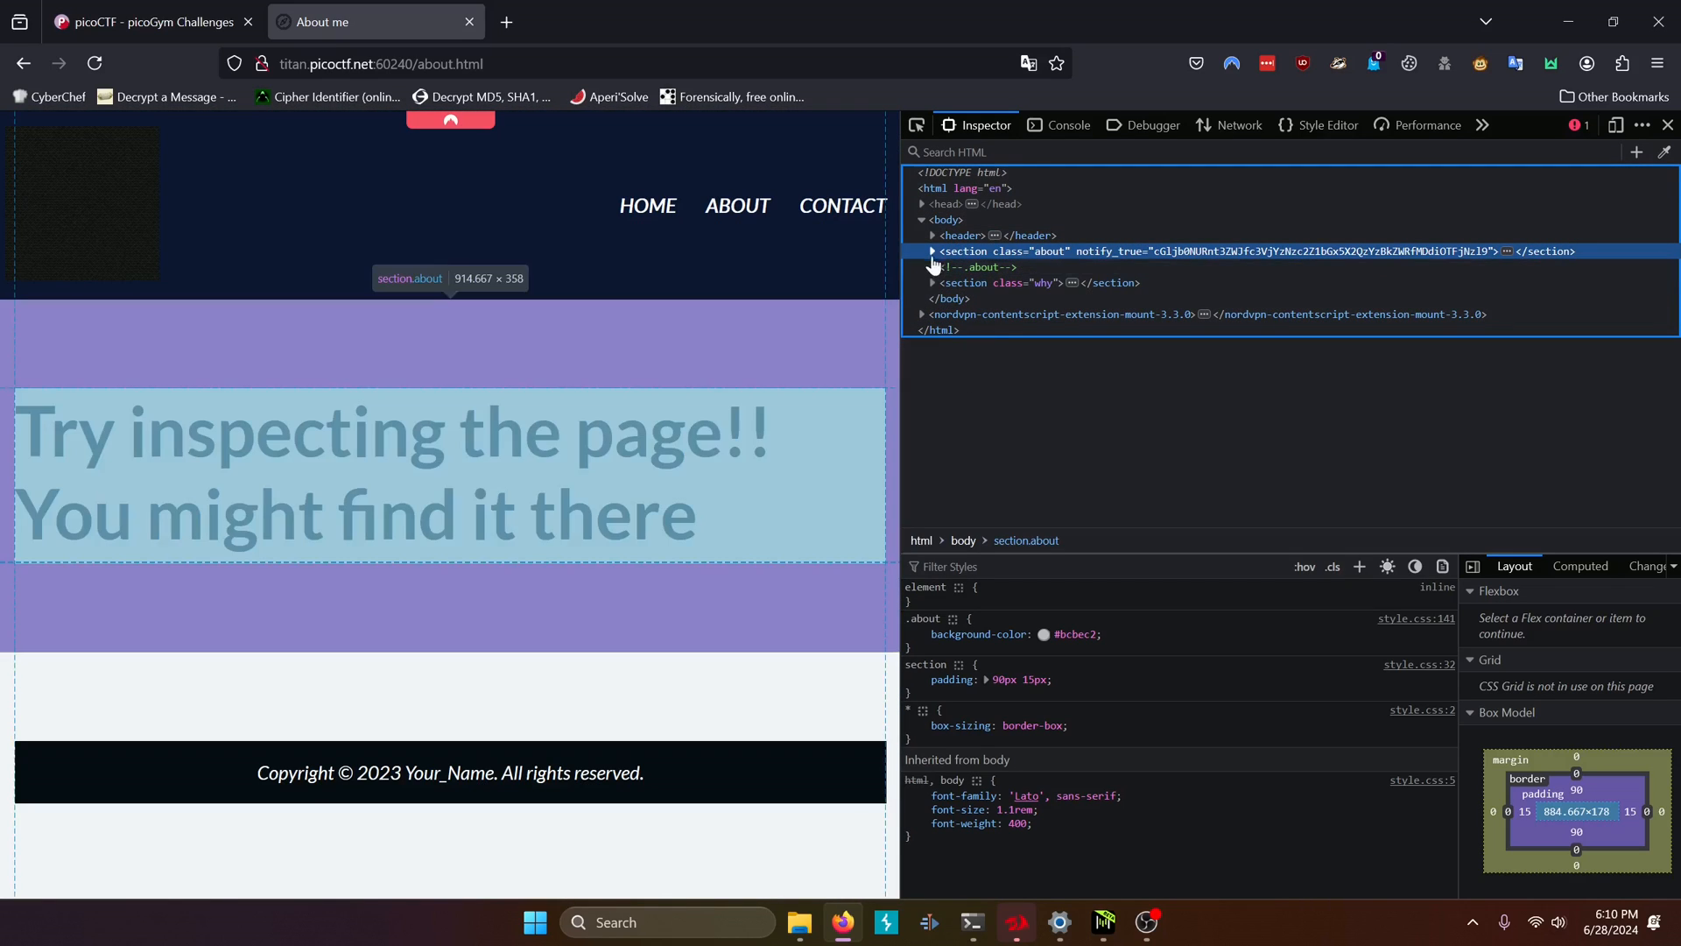
mouse_move(961, 235)
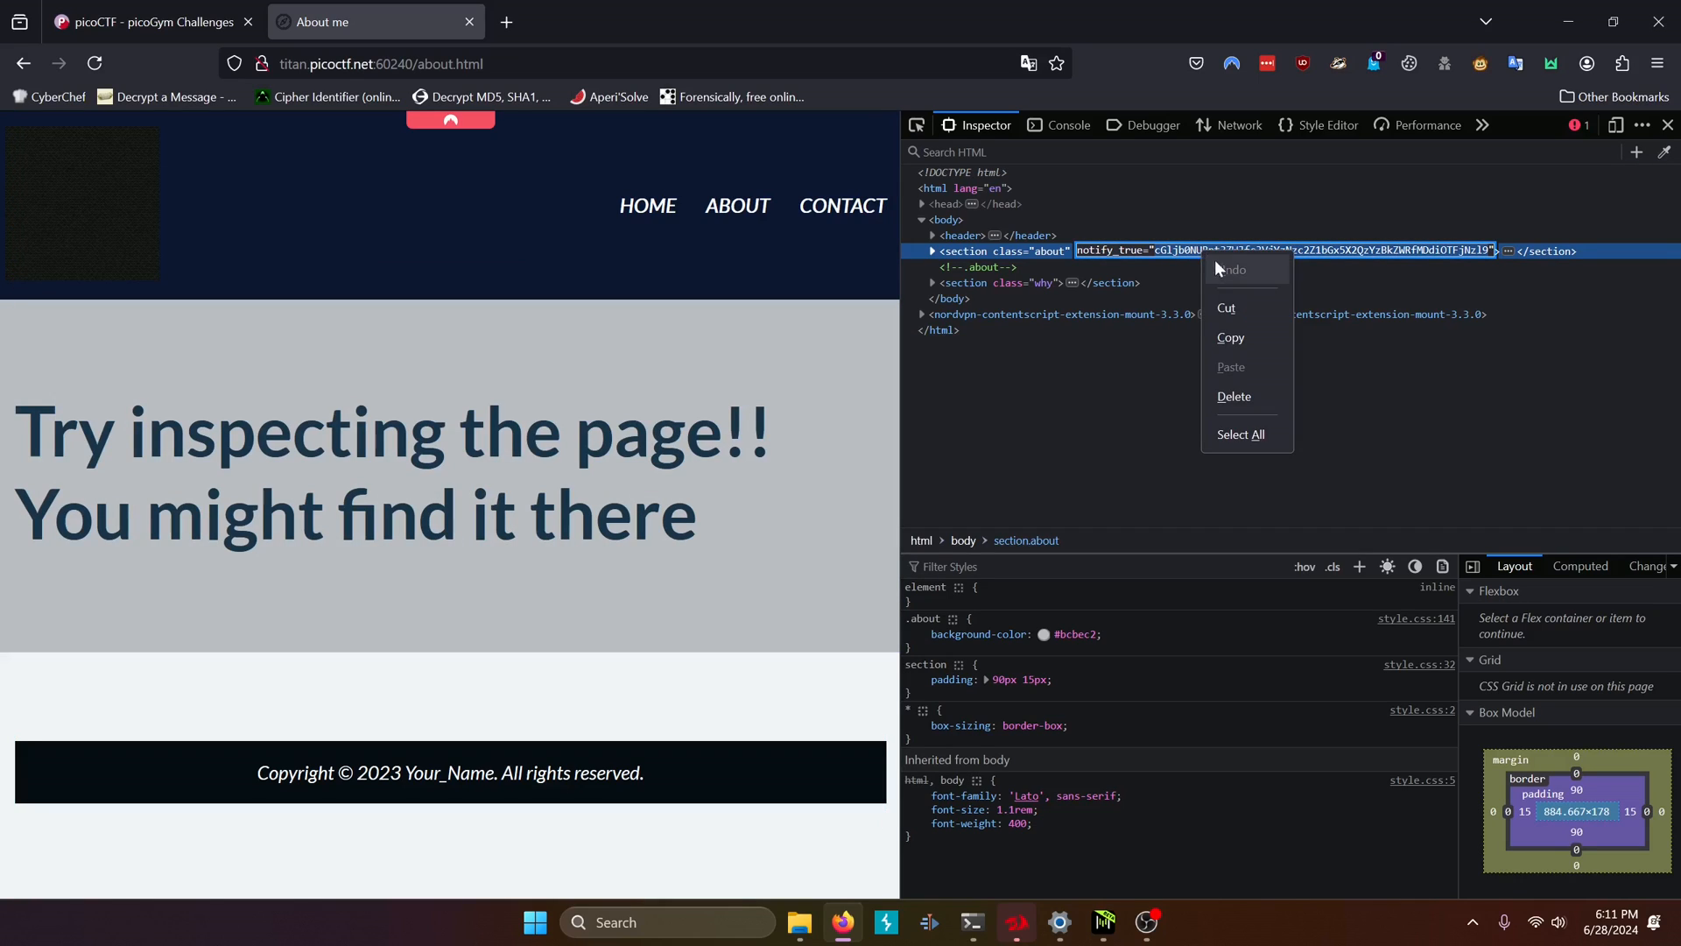
left_click(643, 282)
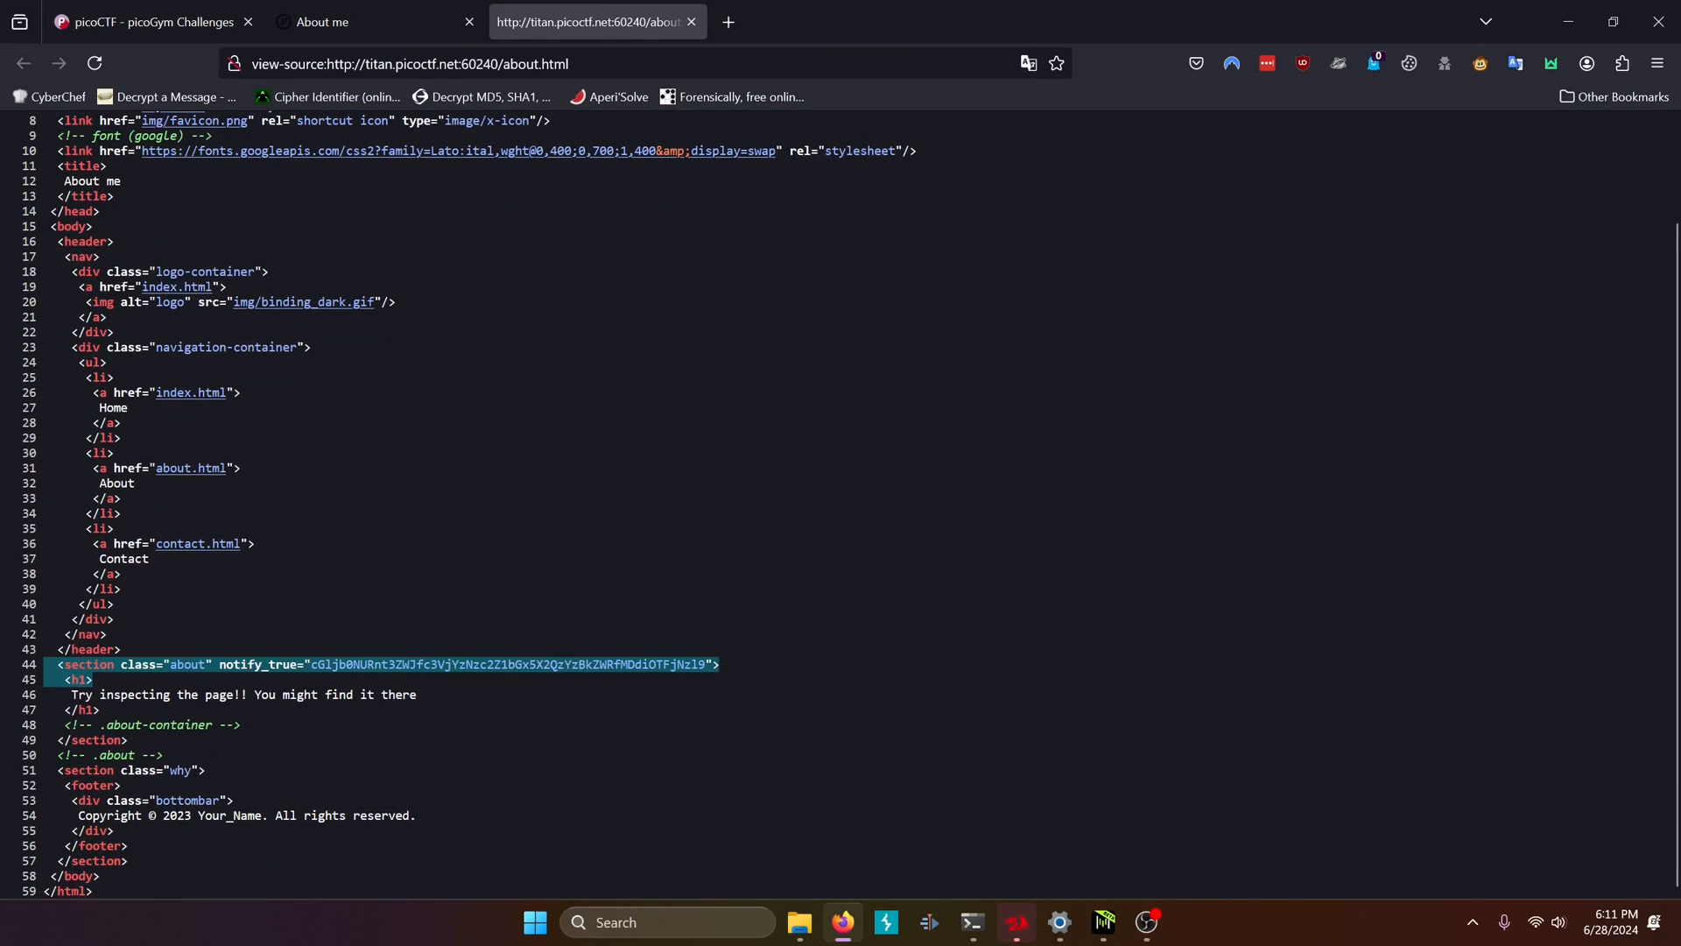
mouse_move(598, 683)
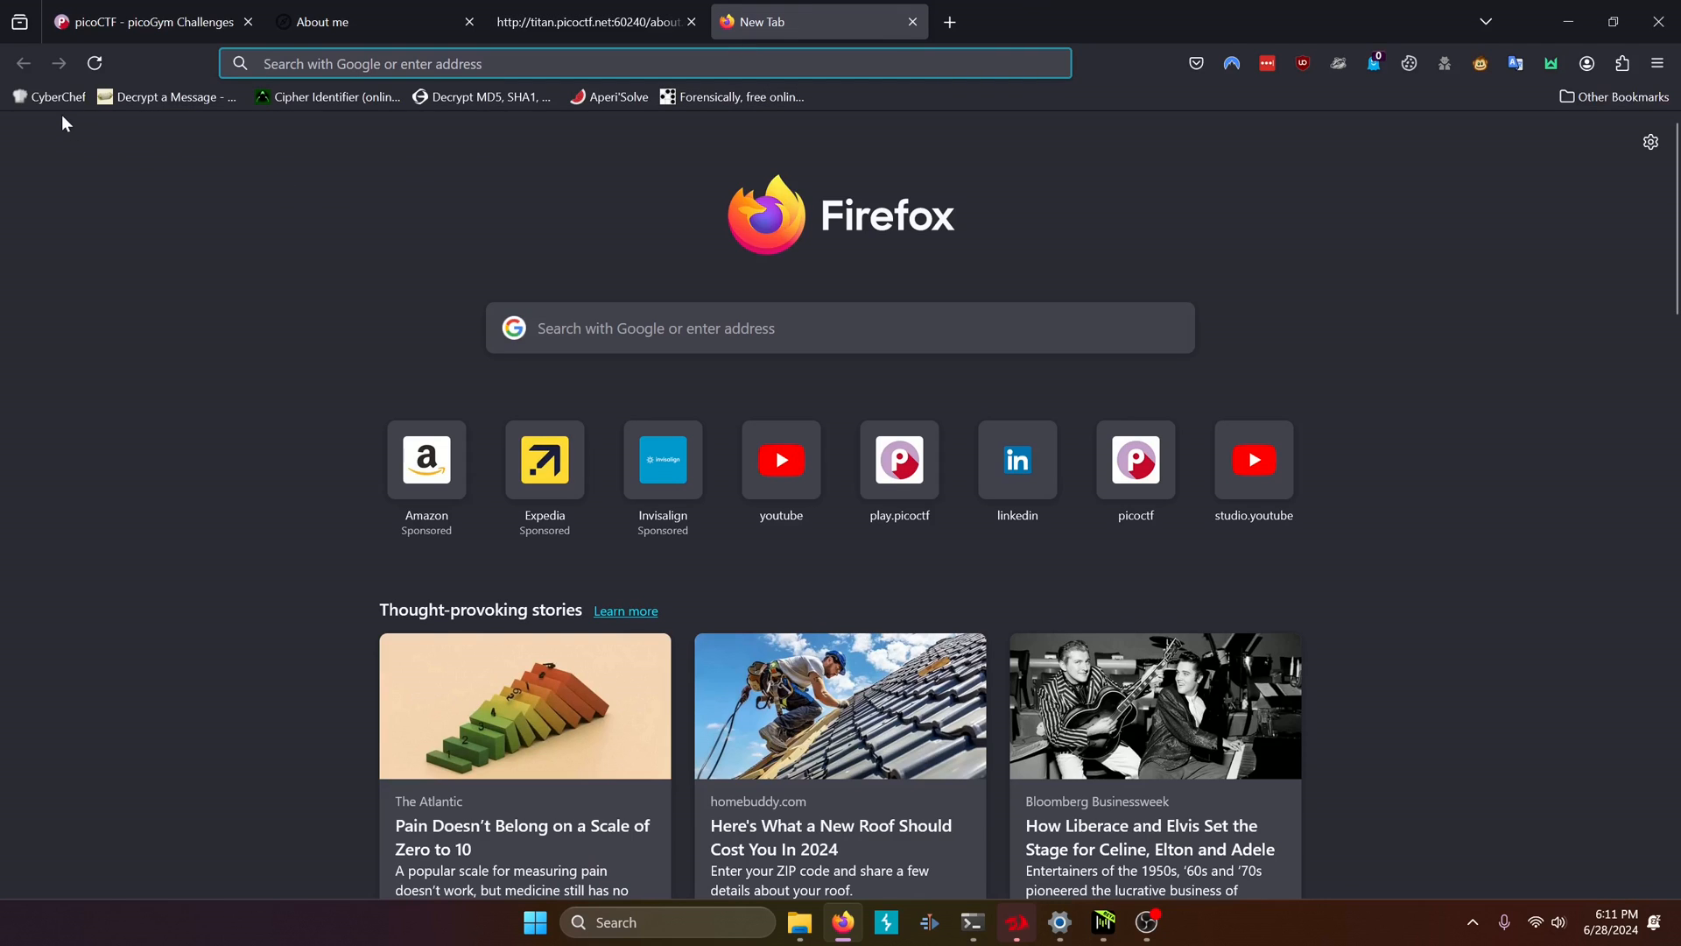
Decode the string in CyberChef and submit picoCTF{web_succ3ssfully_d3c0ded_07b91c79} on WebDecode.
left_click(48, 97)
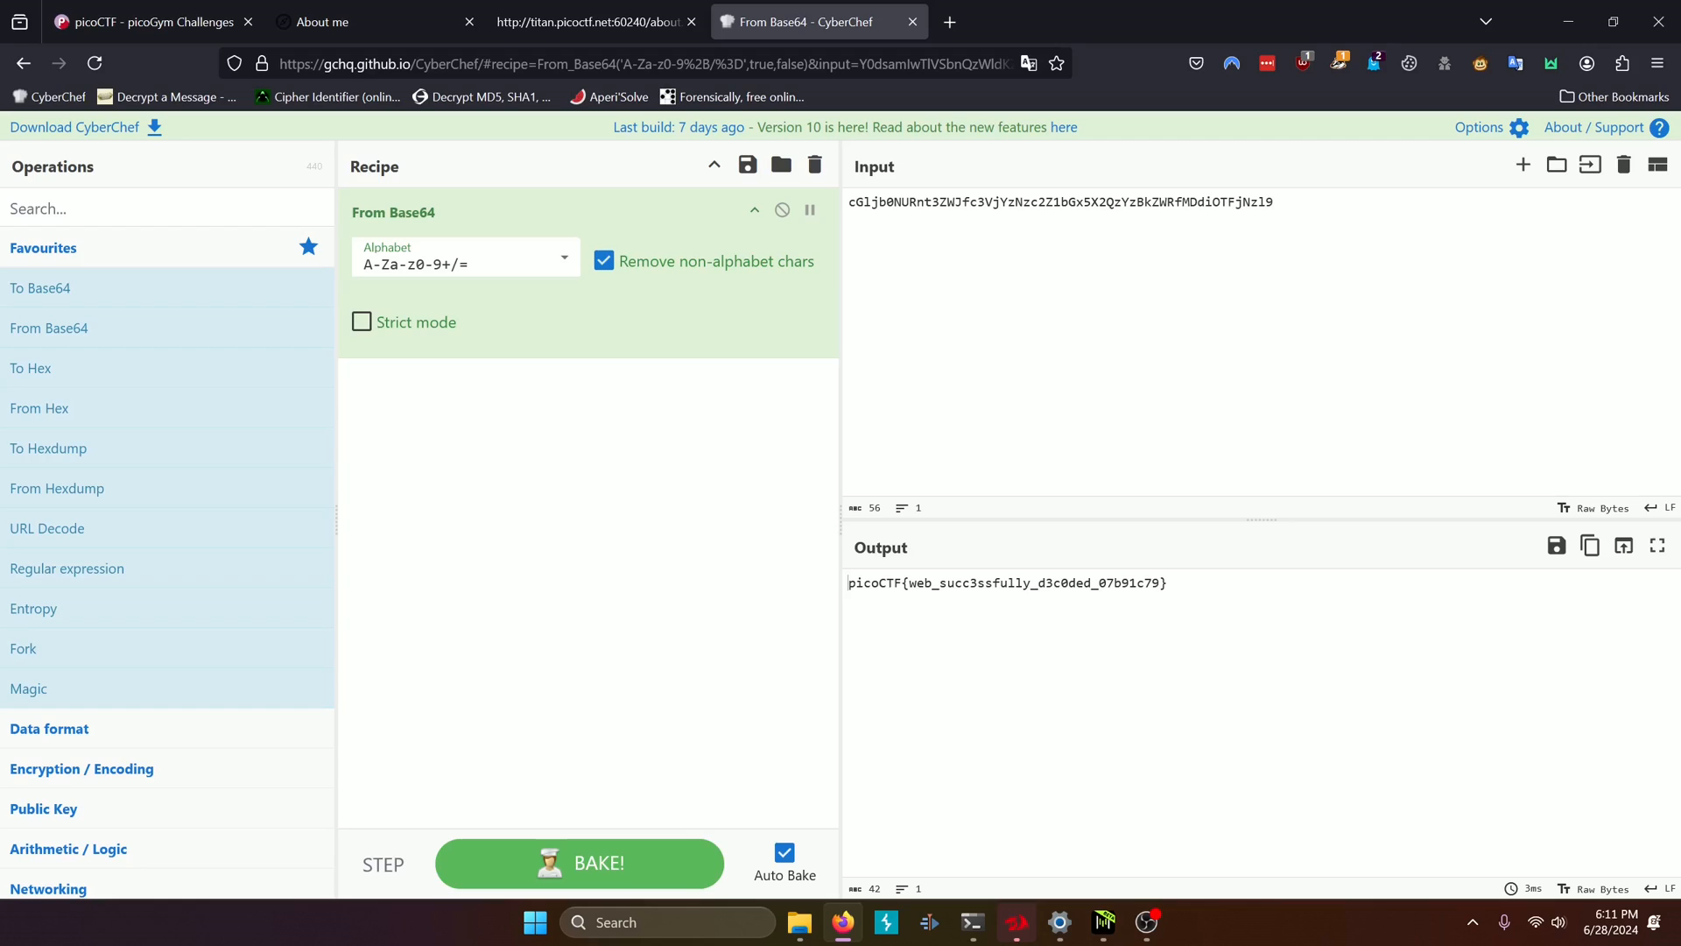
left_click(1166, 582)
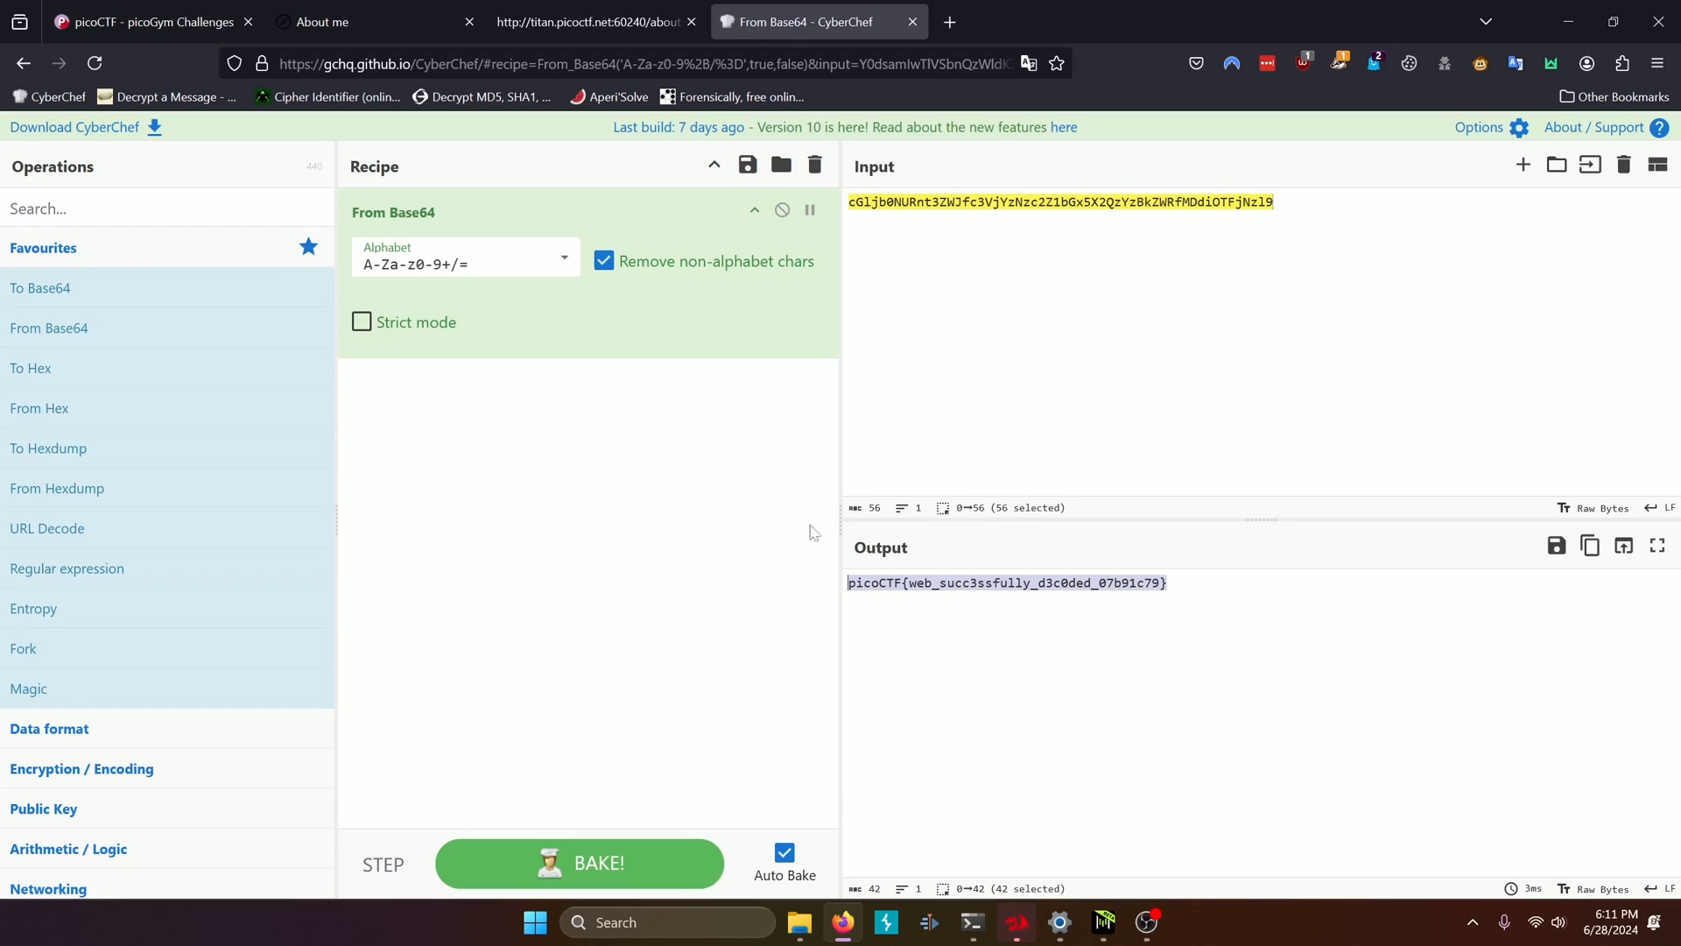
left_click(150, 21)
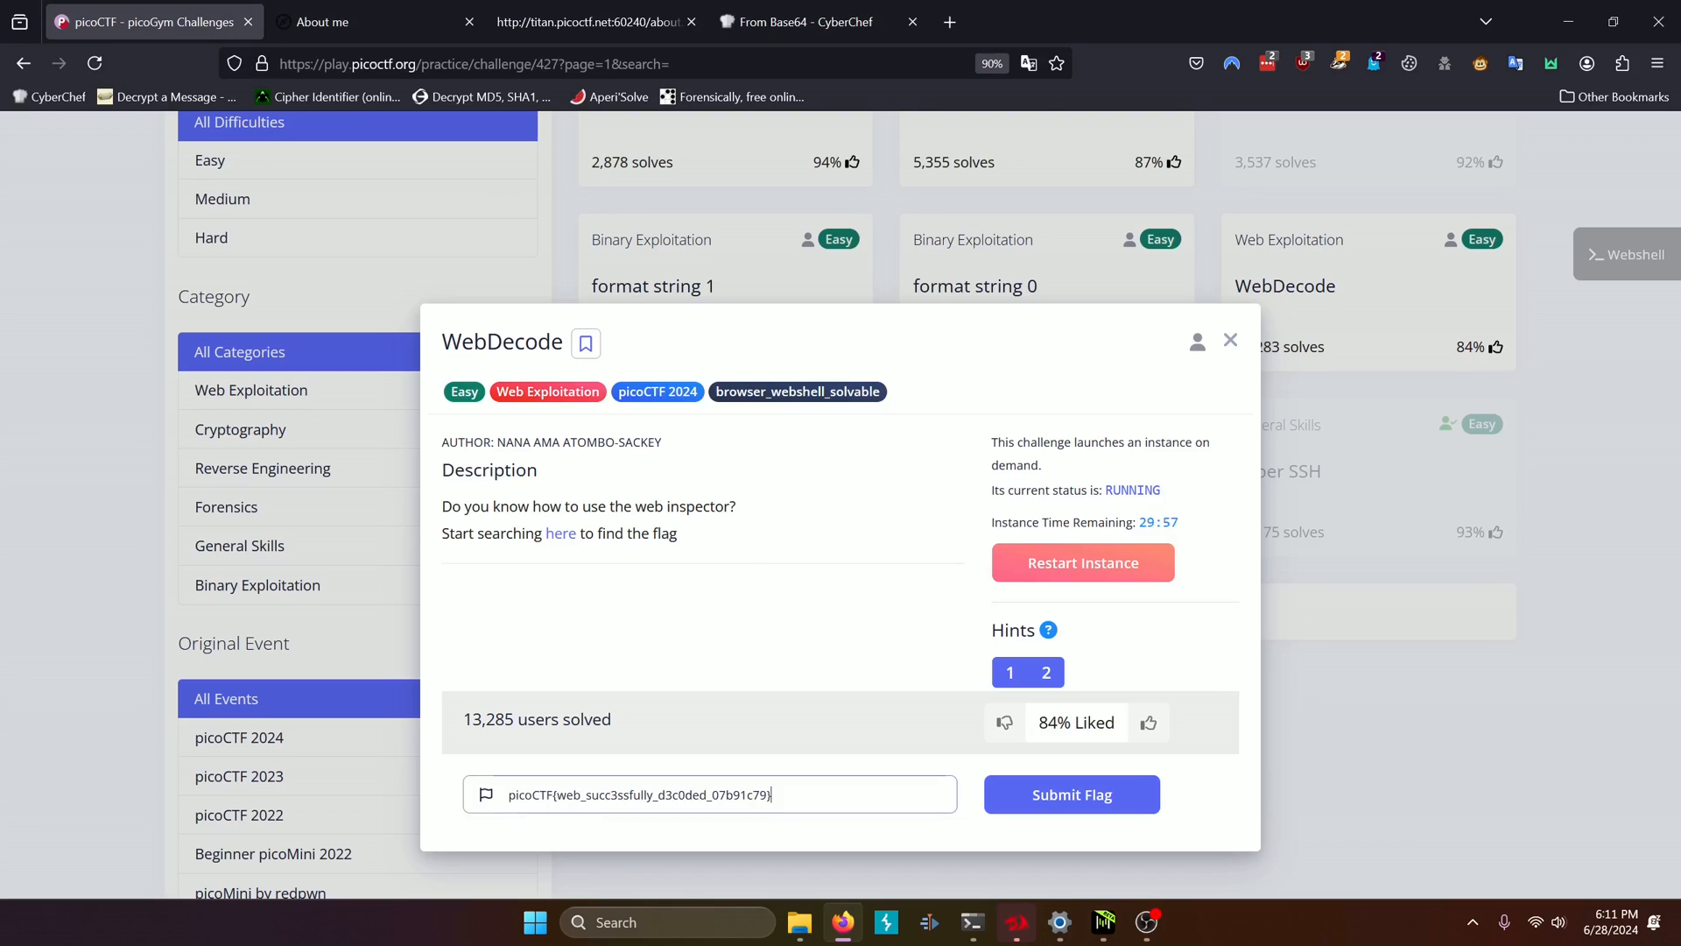
left_click(1070, 794)
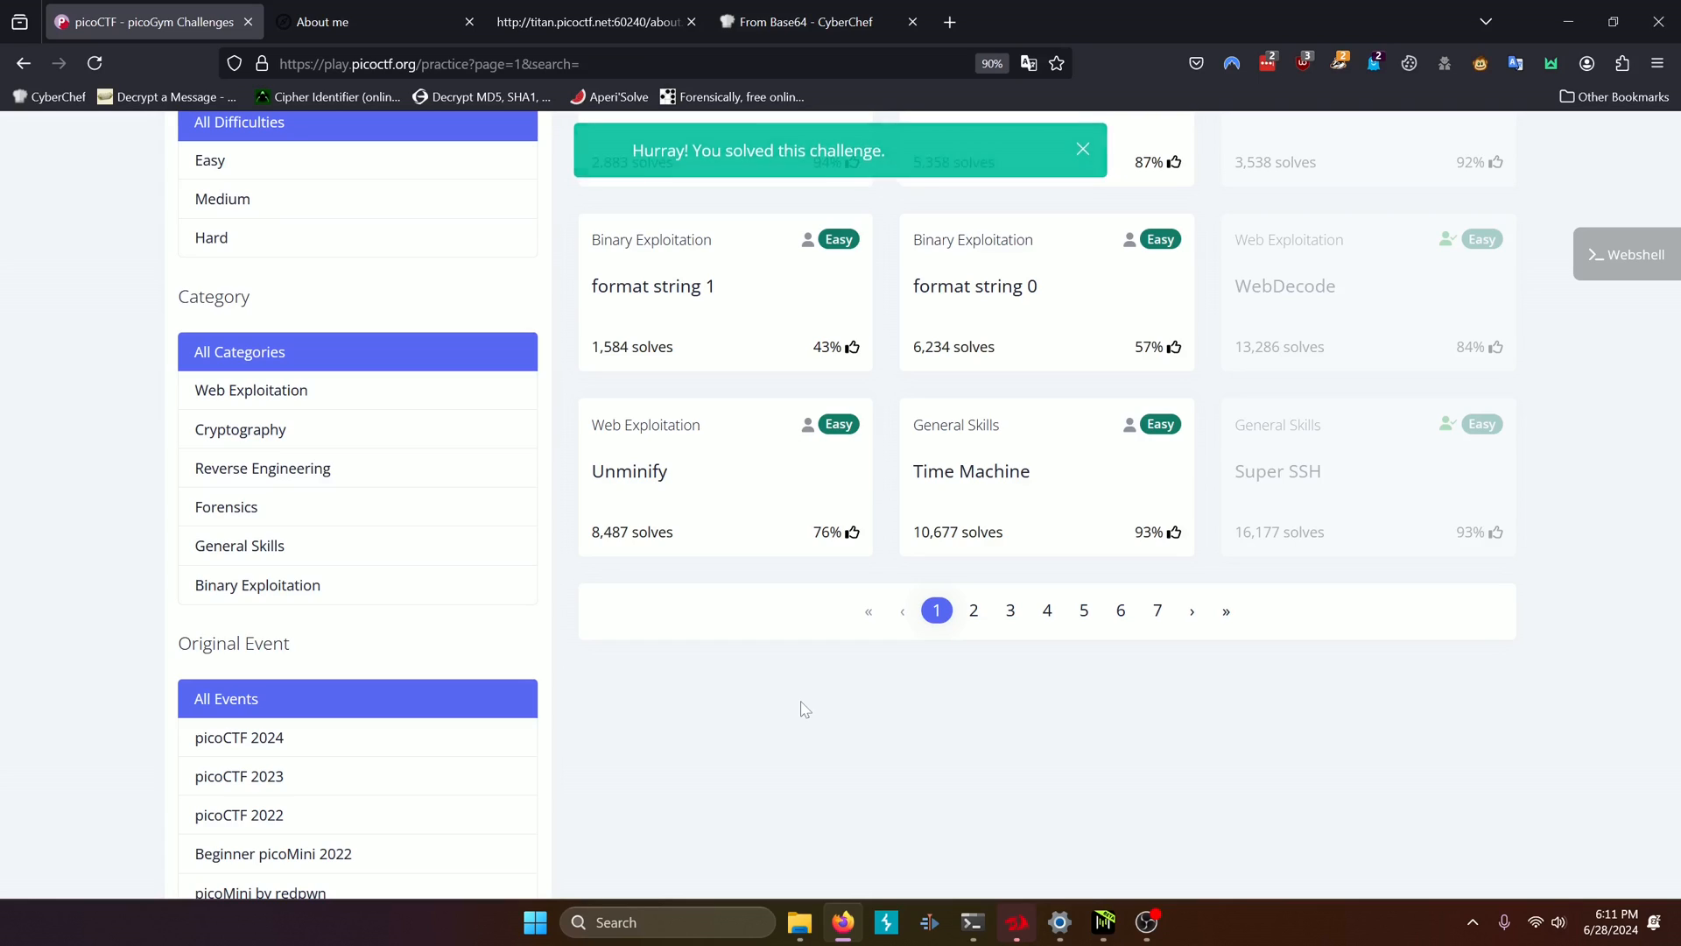
left_click(1083, 149)
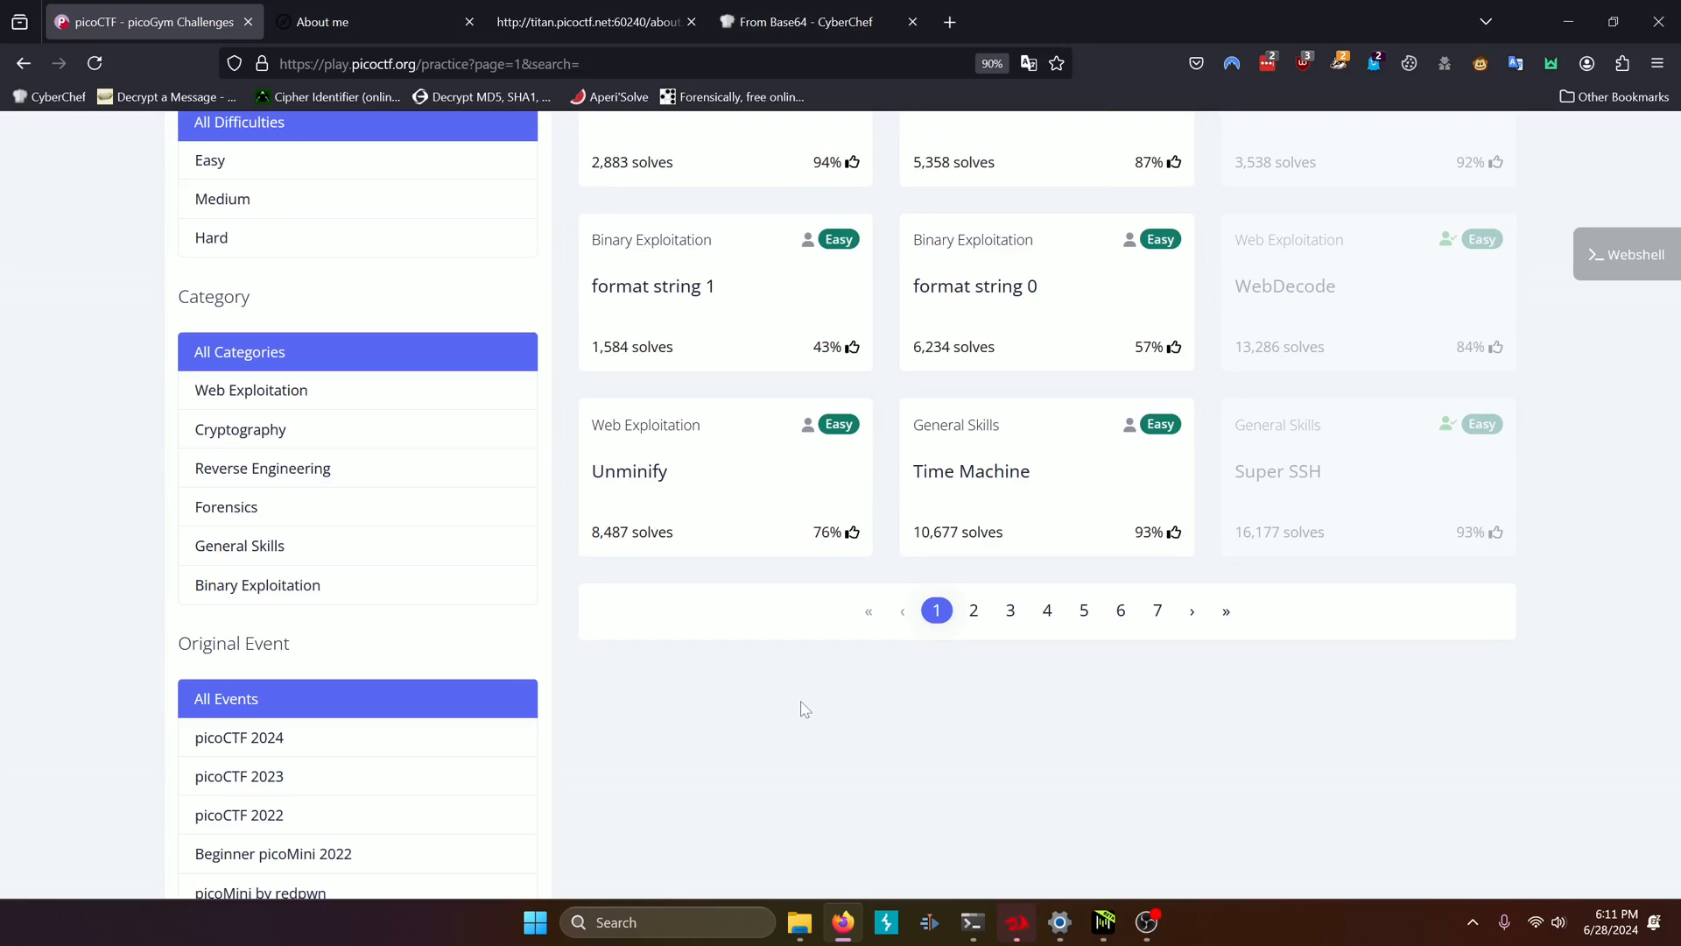